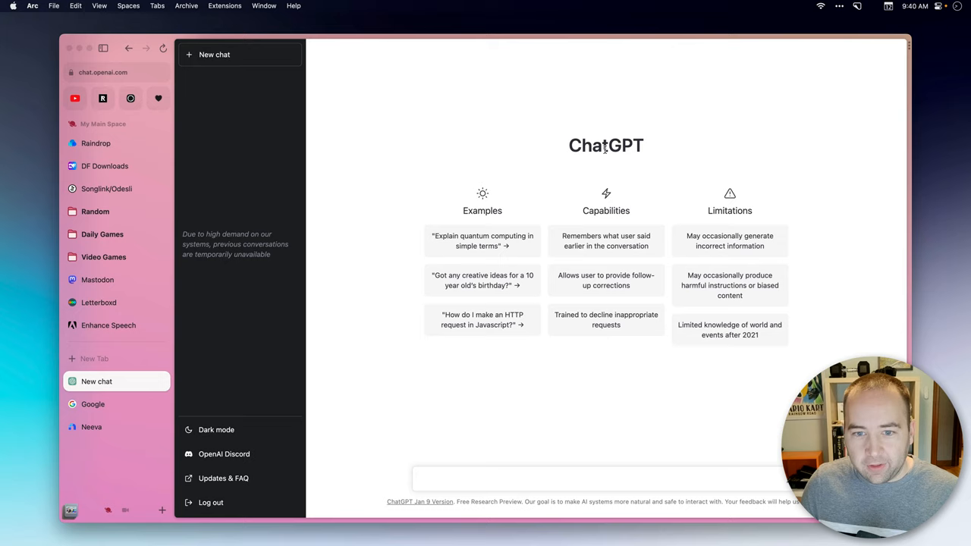
Switch from the ChatGPT chat to the Google search tab in Arc's sidebar
left_click(93, 403)
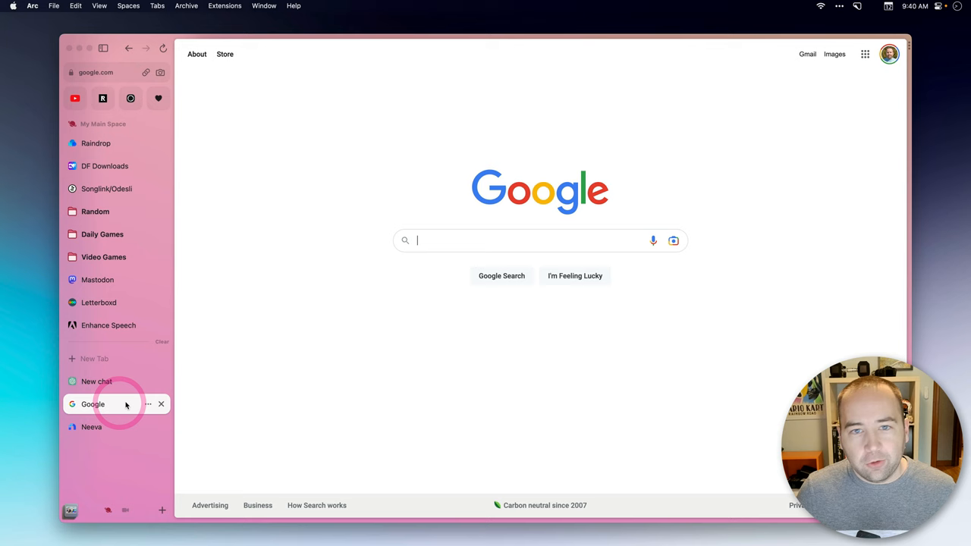
left_click(91, 426)
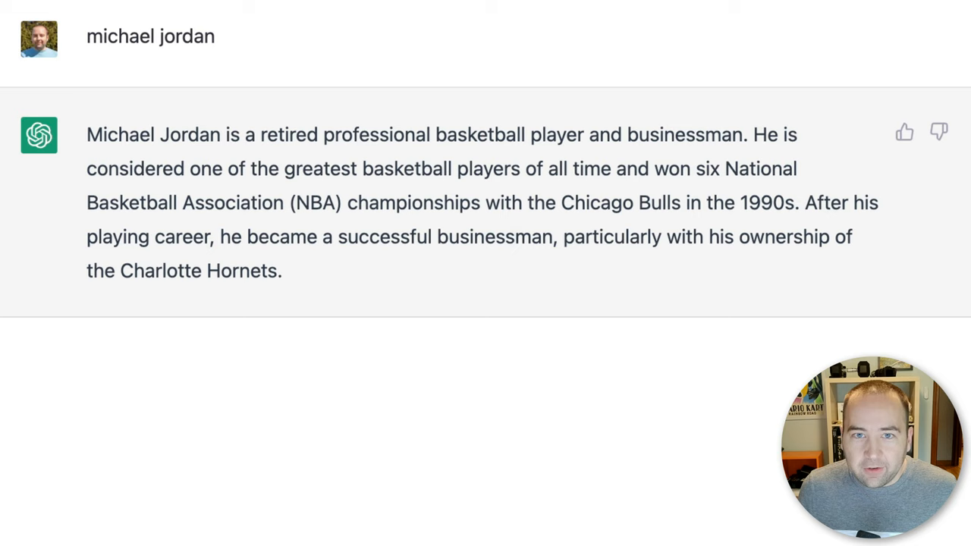
mouse_move(178, 193)
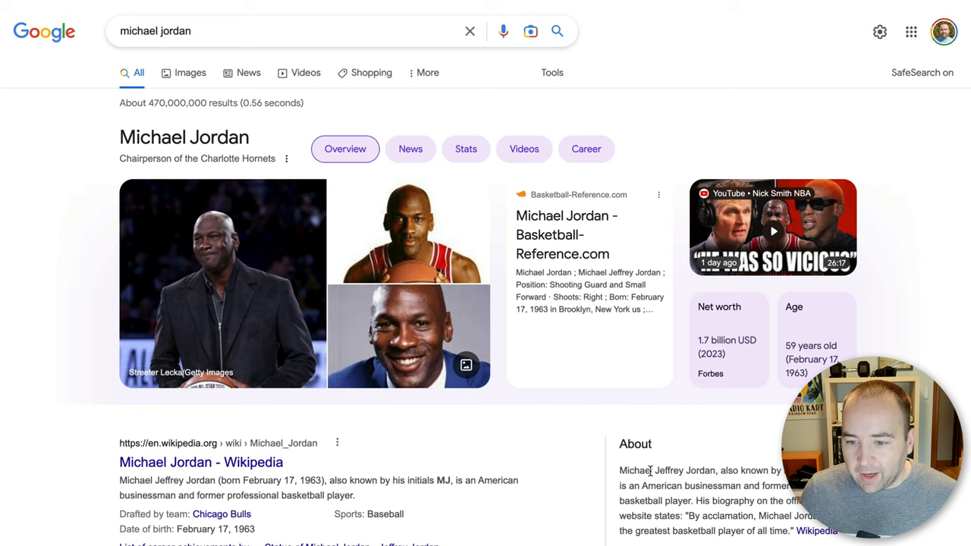
Scroll through Google's michael jordan results, stats and knowledge panel
scroll("down", 3)
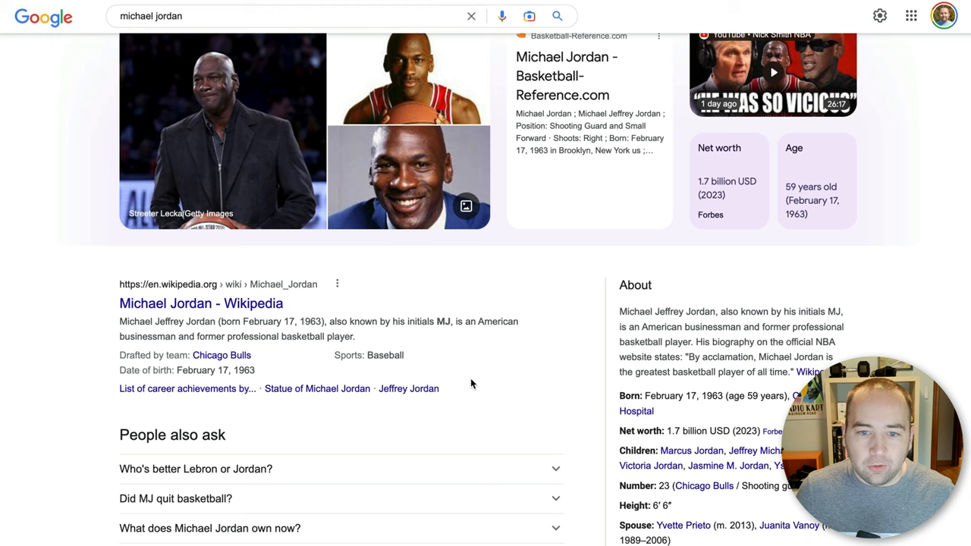
scroll("down", 3)
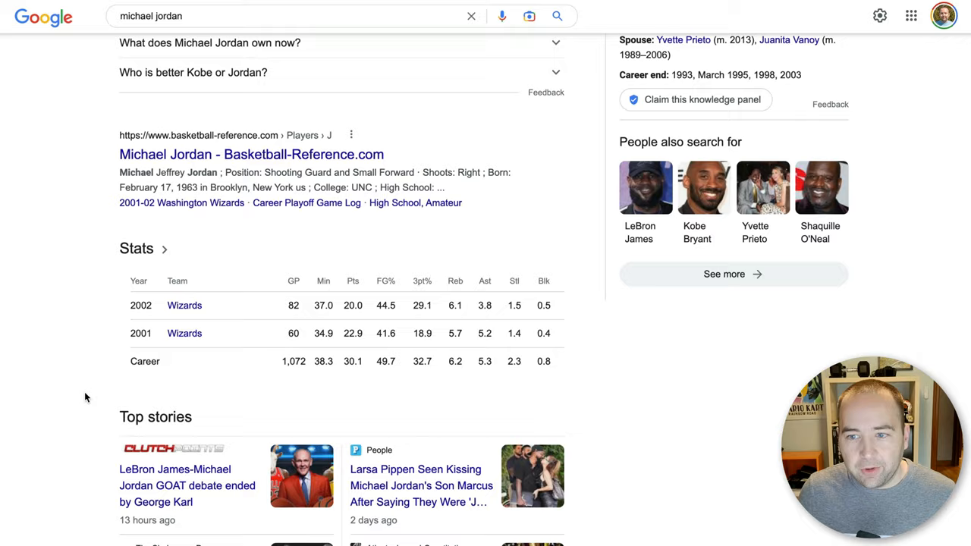
scroll("up", 3)
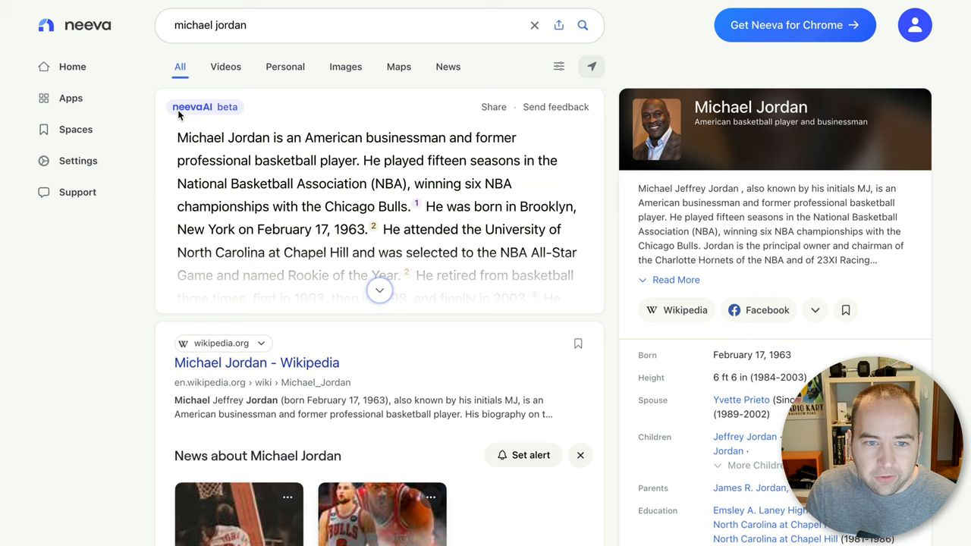
Expand the neevaAI michael jordan answer to reveal its cited sources
left_click(379, 290)
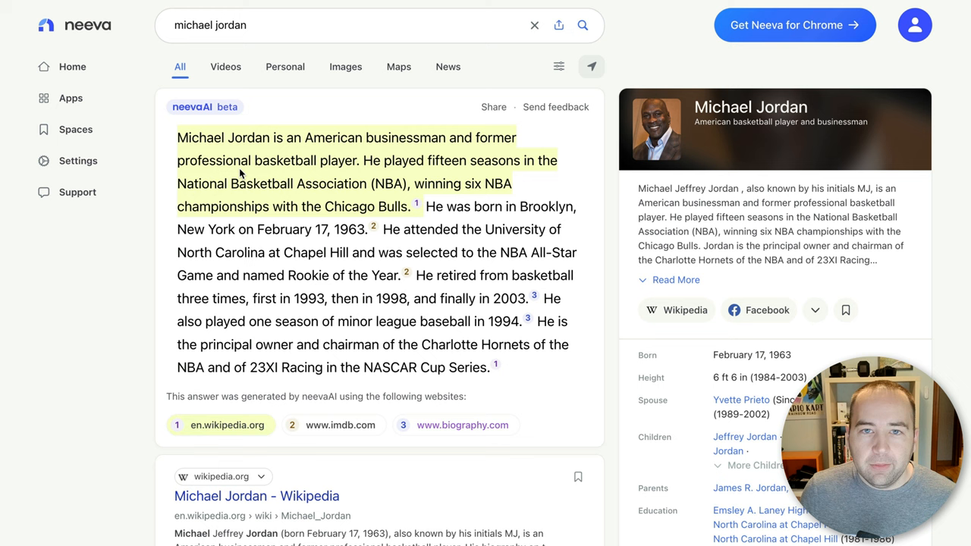
mouse_move(257, 180)
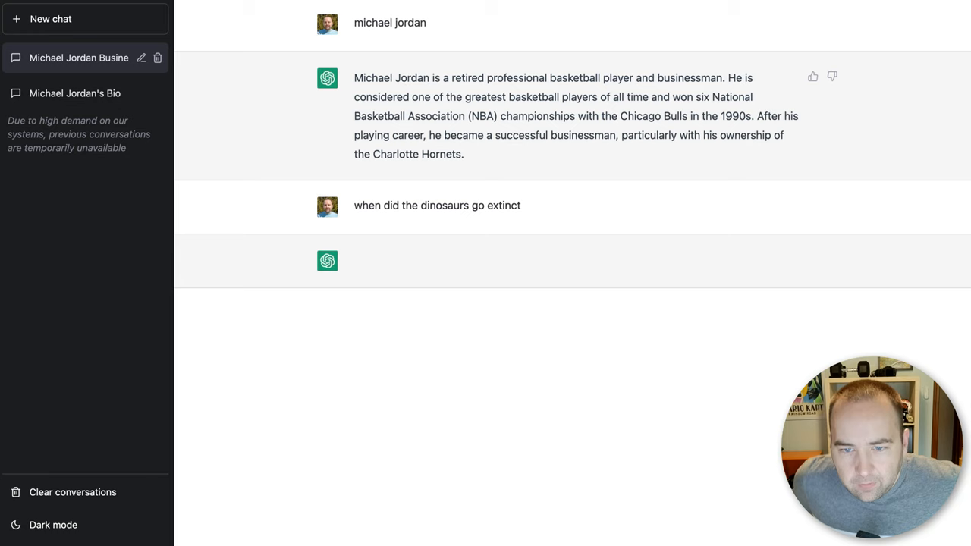
mouse_move(468, 277)
type("how long is god of war ragnarok")
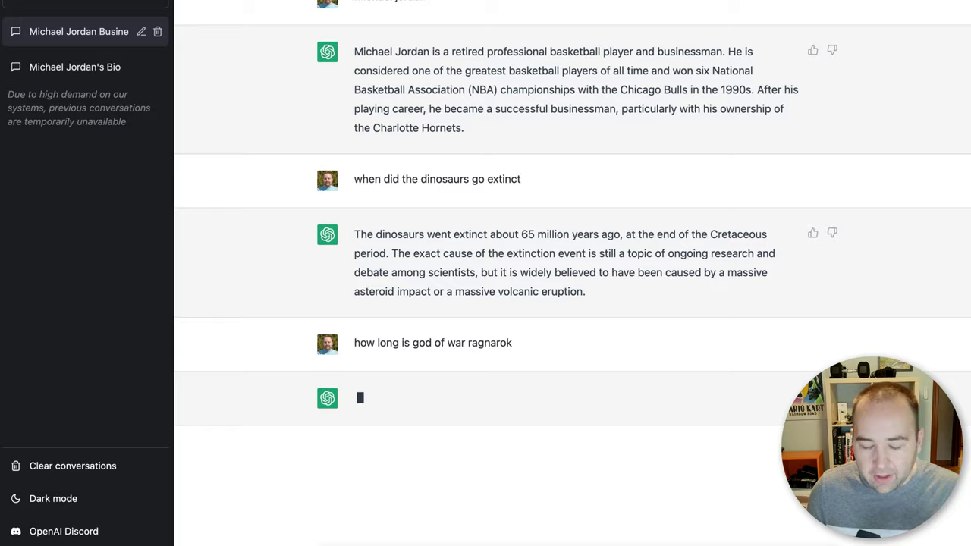
Scroll down to read ChatGPT's 15-20 hour God of War Ragnarok estimate
scroll("down", 3)
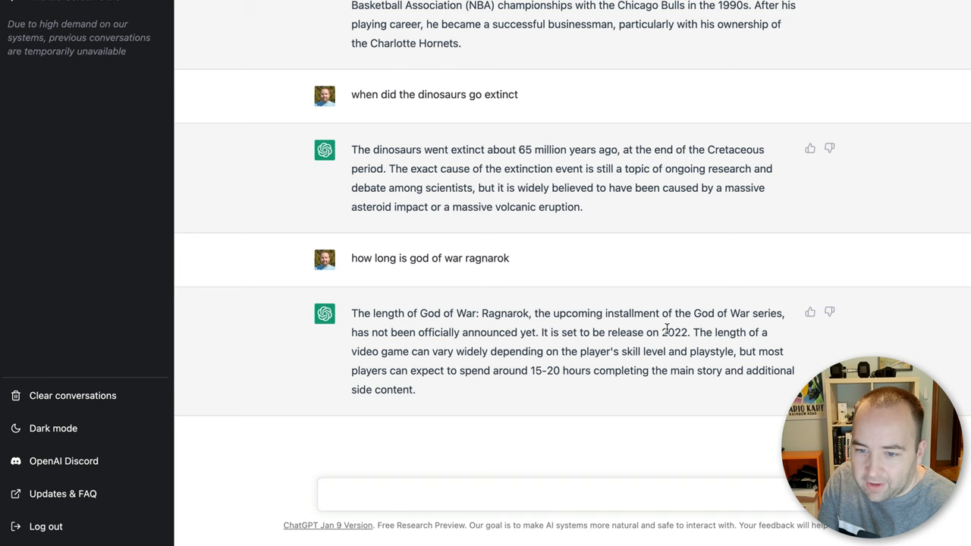
mouse_move(465, 376)
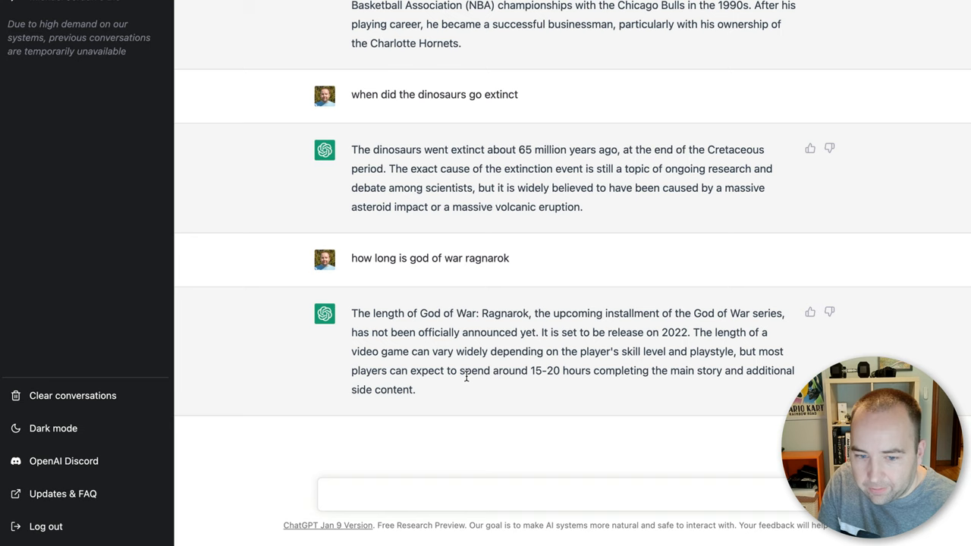
mouse_move(295, 324)
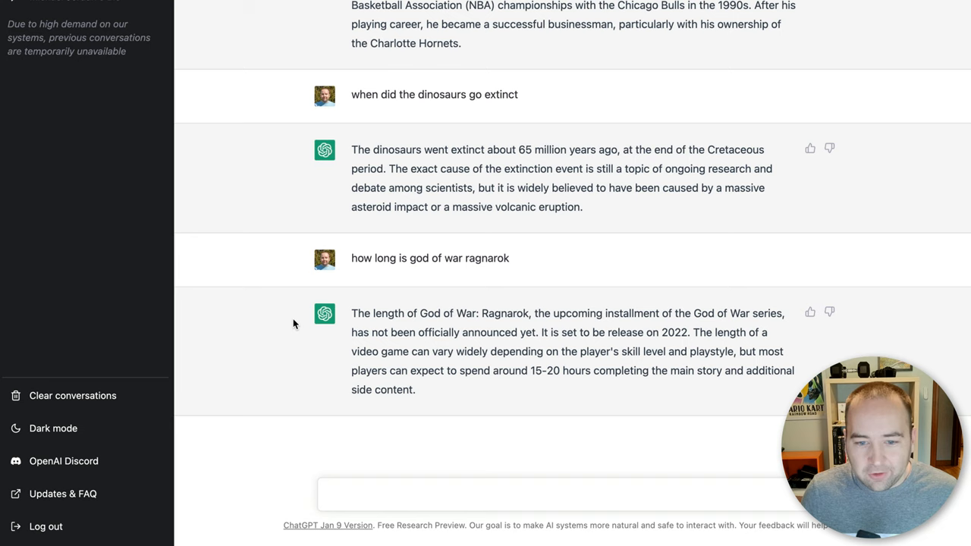
mouse_move(274, 344)
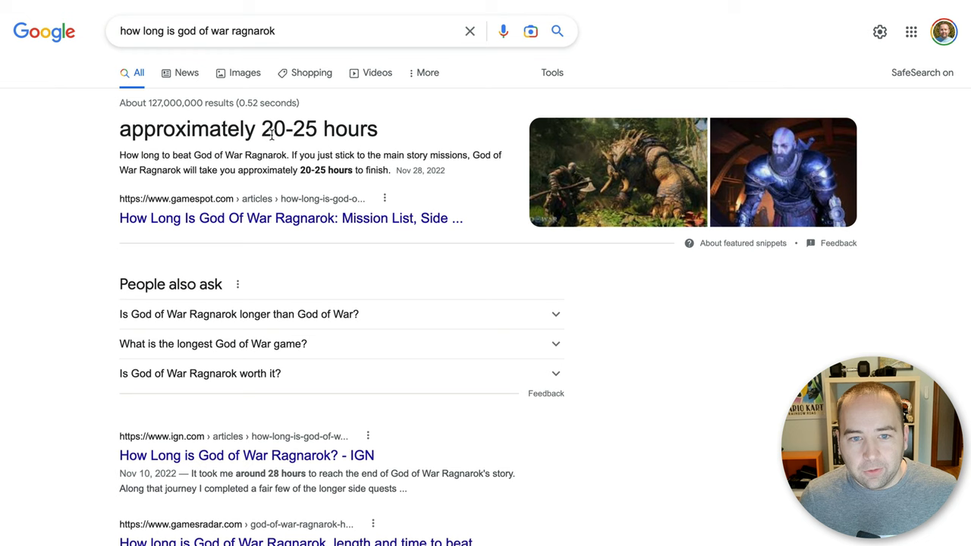
Scroll Google's results showing God of War Ragnarok takes about 20-25 hours
scroll("down", 3)
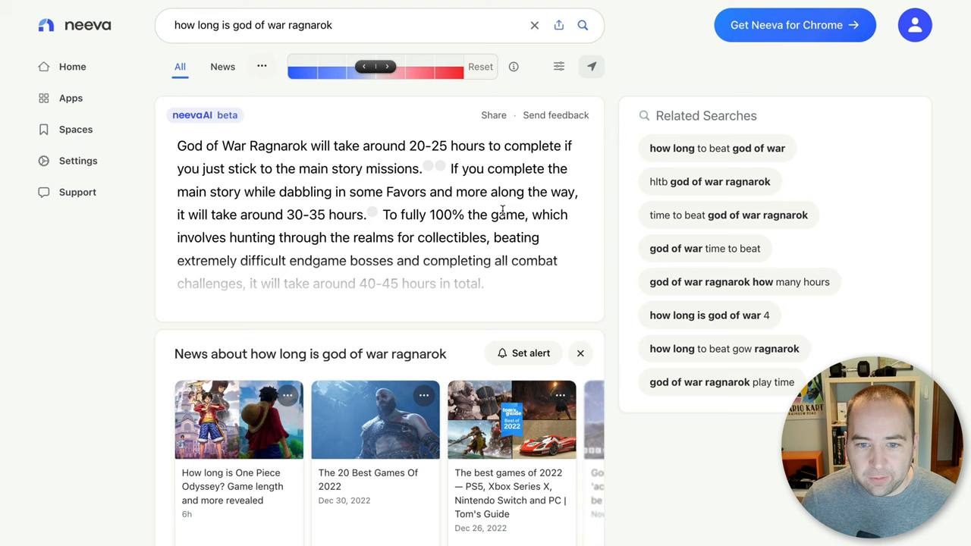
mouse_move(198, 256)
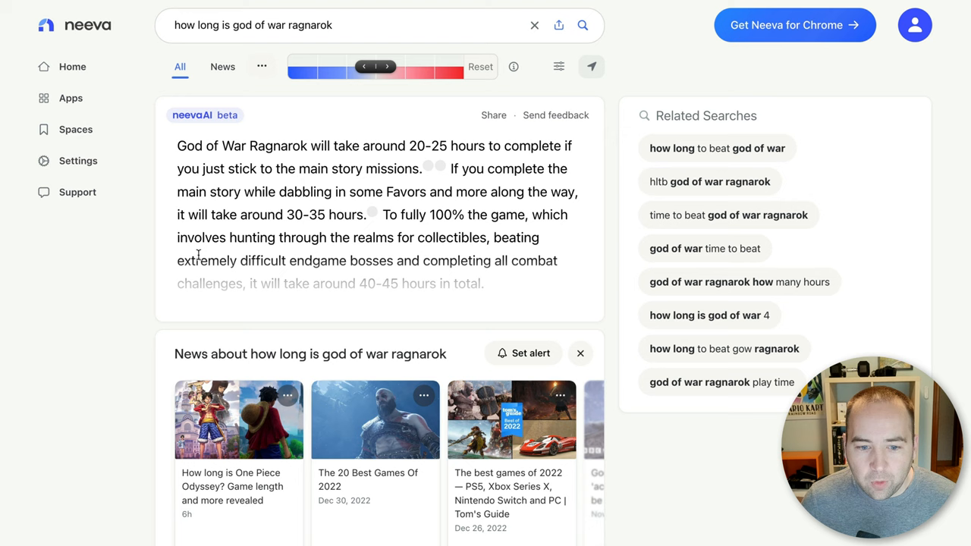
mouse_move(334, 406)
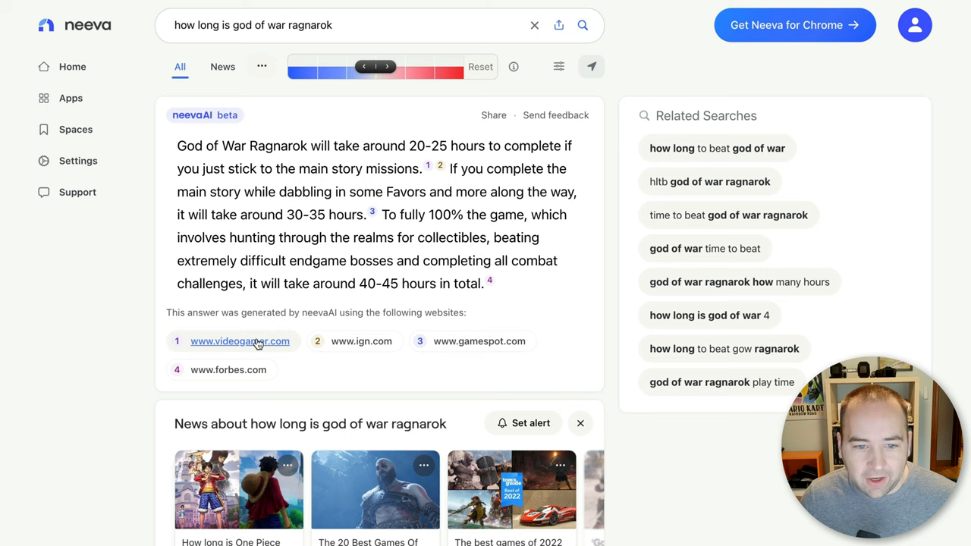
Open the videogamer.com source cited in Neeva's God of War Ragnarok answer
left_click(240, 340)
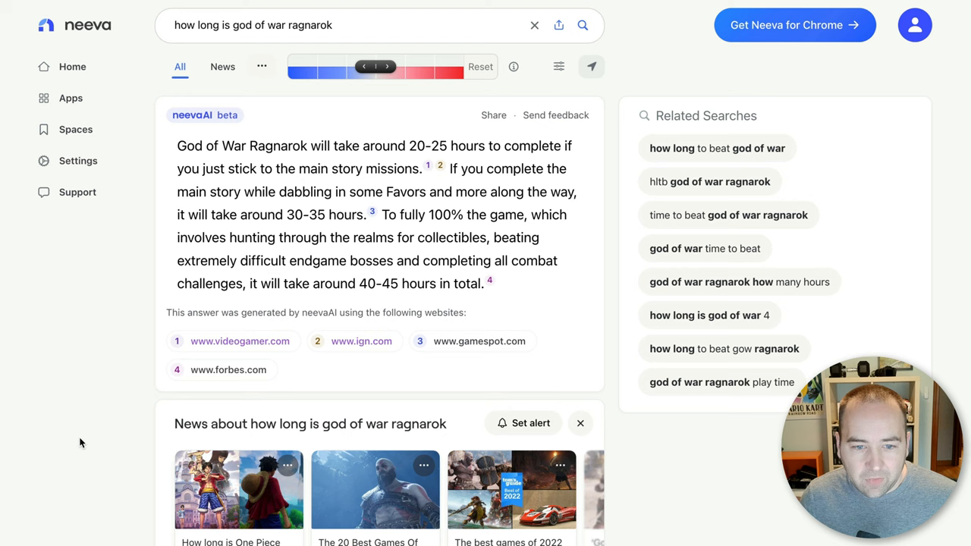
mouse_move(155, 325)
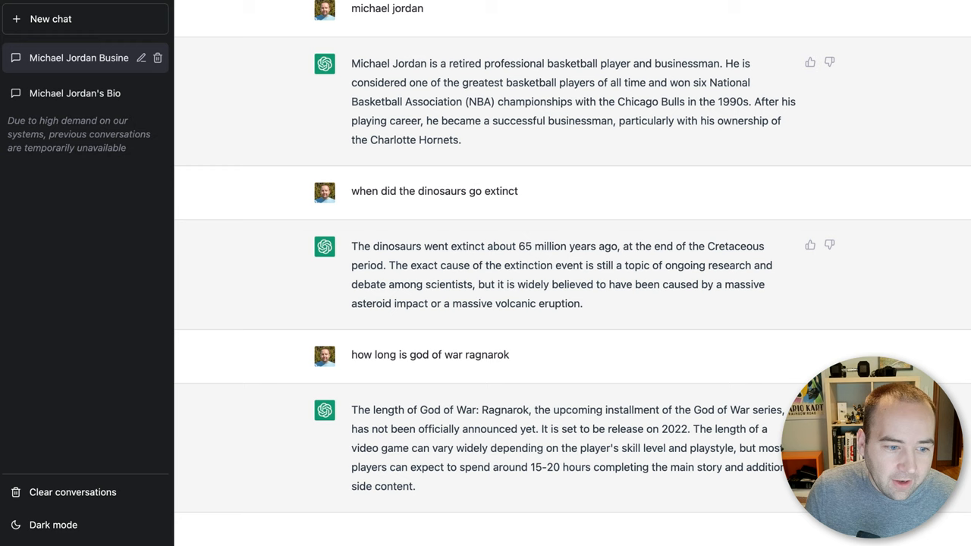
mouse_move(595, 446)
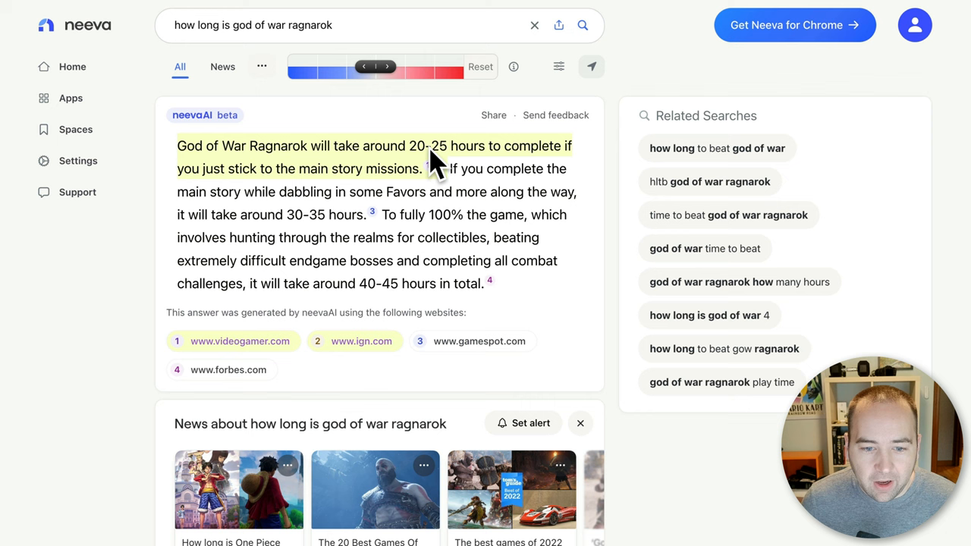
mouse_move(158, 305)
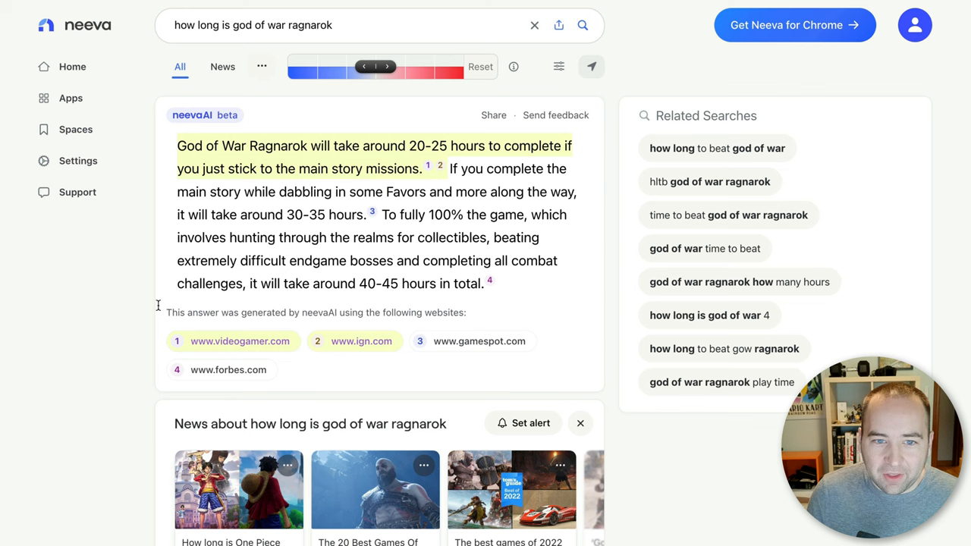